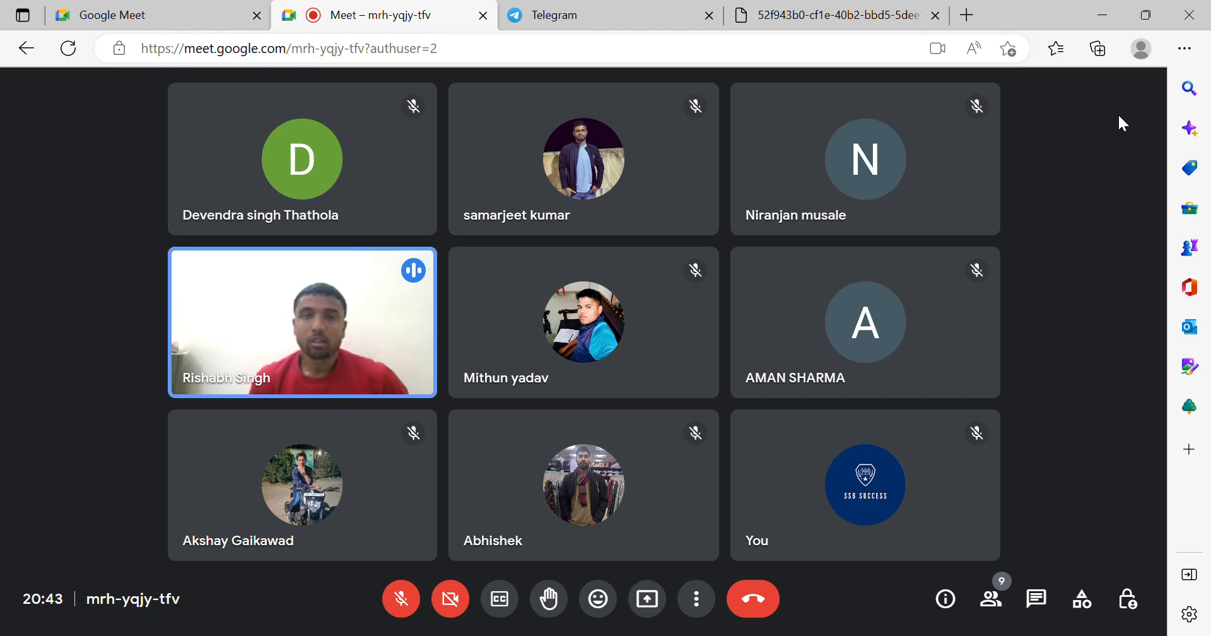
pyautogui.moveTo(1034, 599)
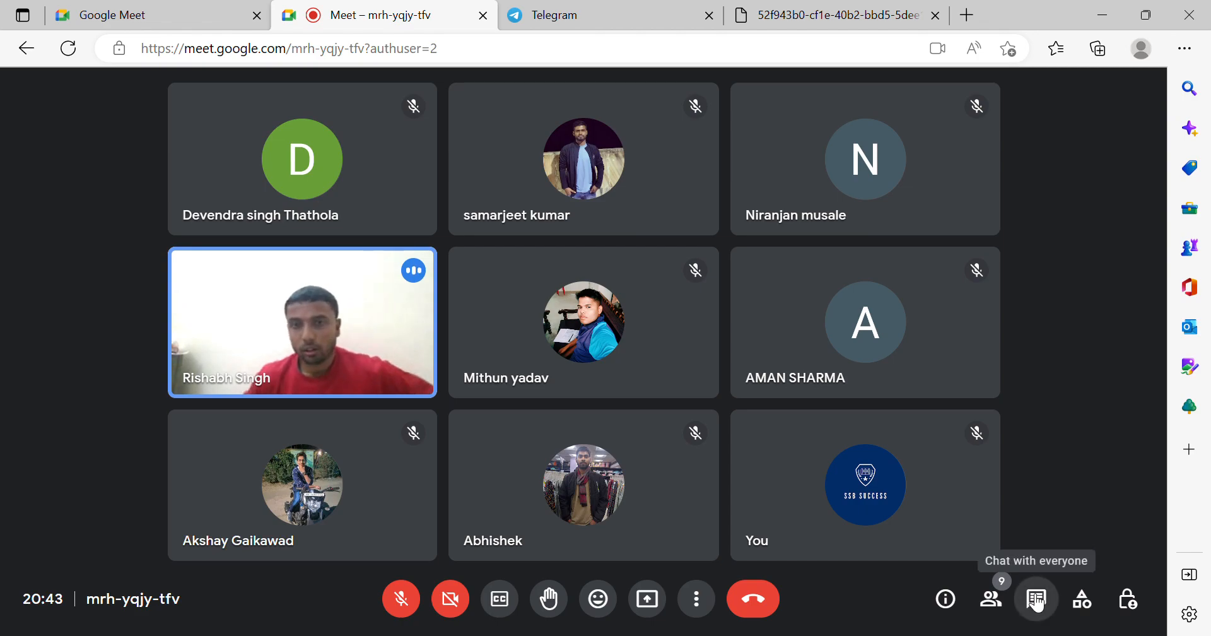
pyautogui.click(1035, 599)
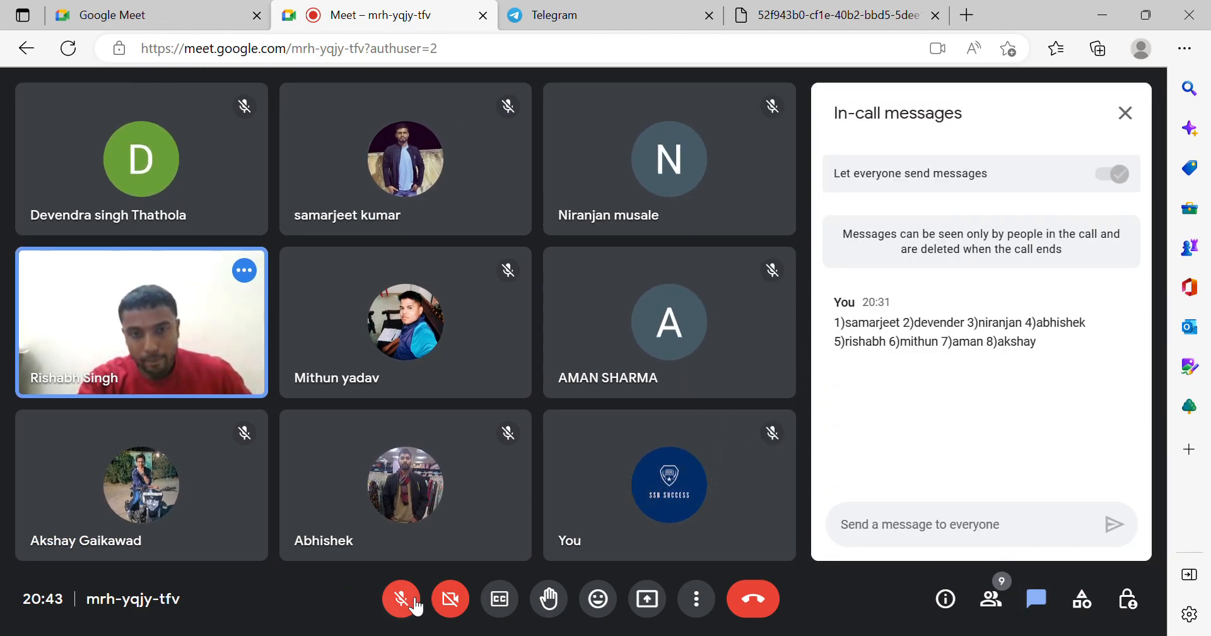
pyautogui.click(401, 598)
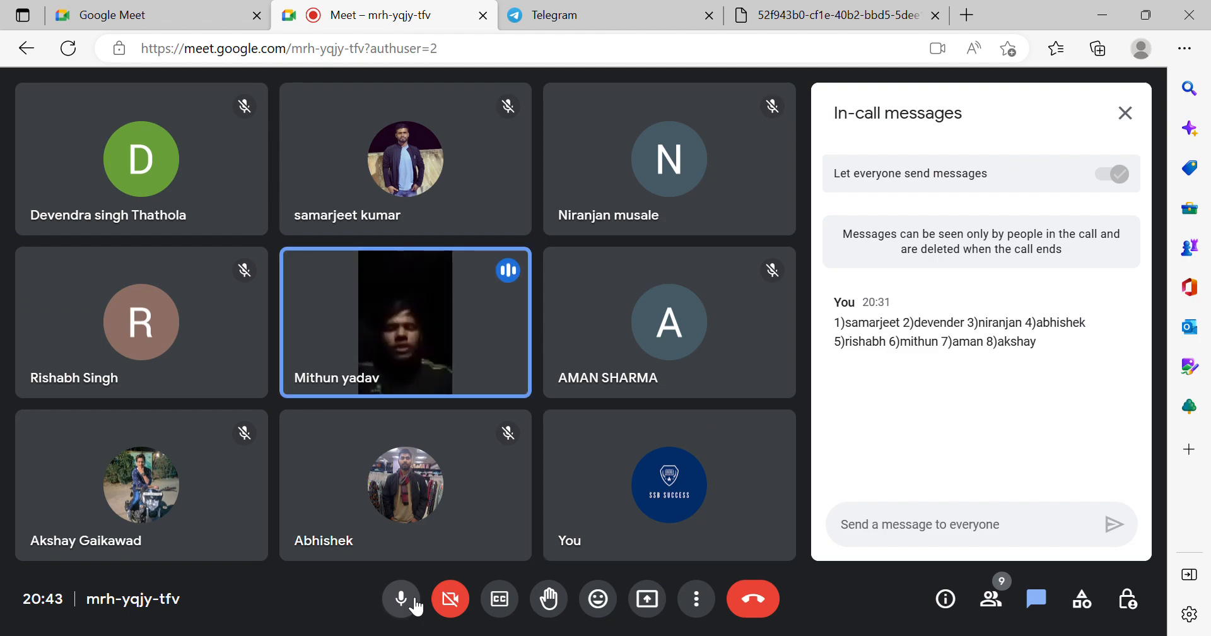
pyautogui.click(401, 598)
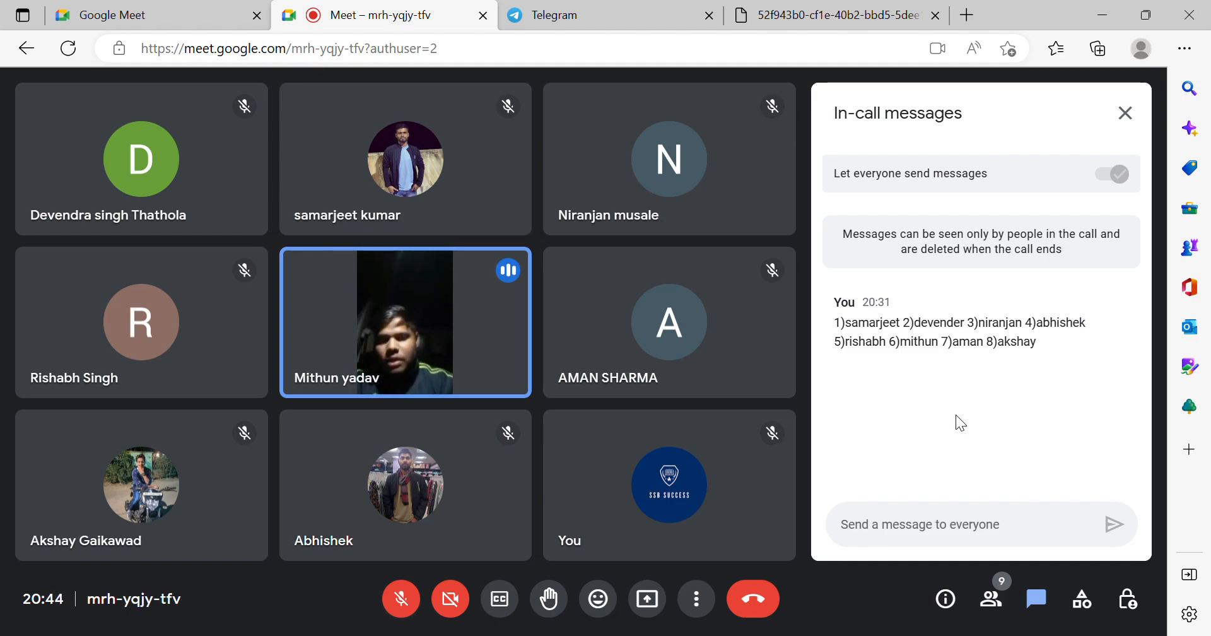
pyautogui.moveTo(1123, 145)
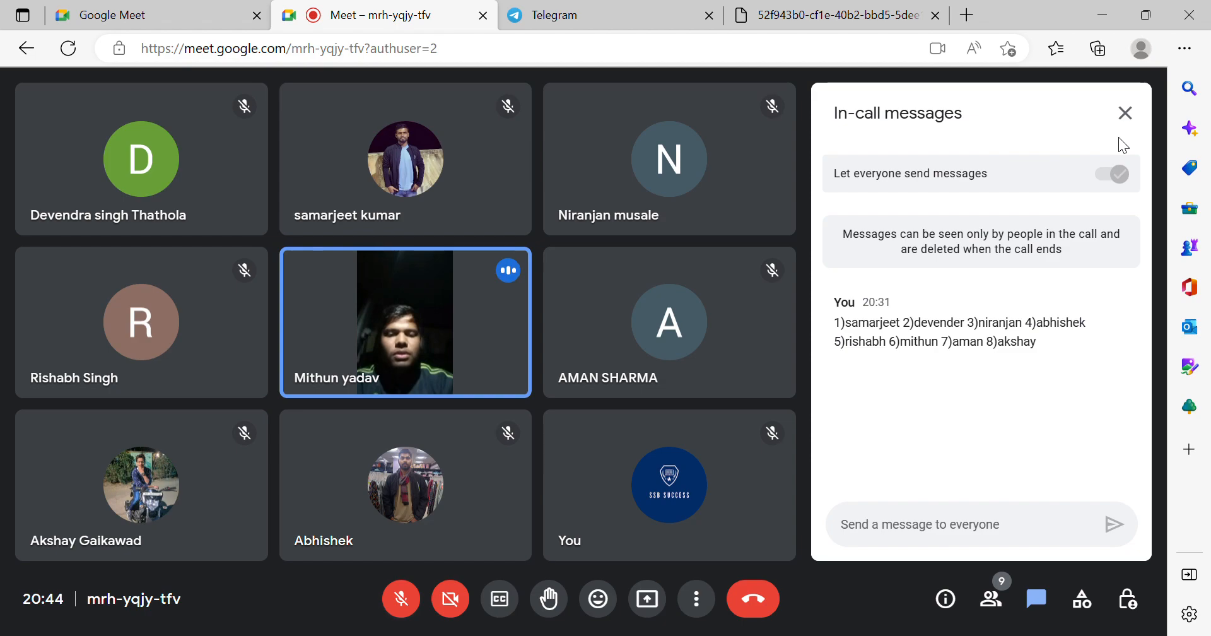
pyautogui.click(1124, 112)
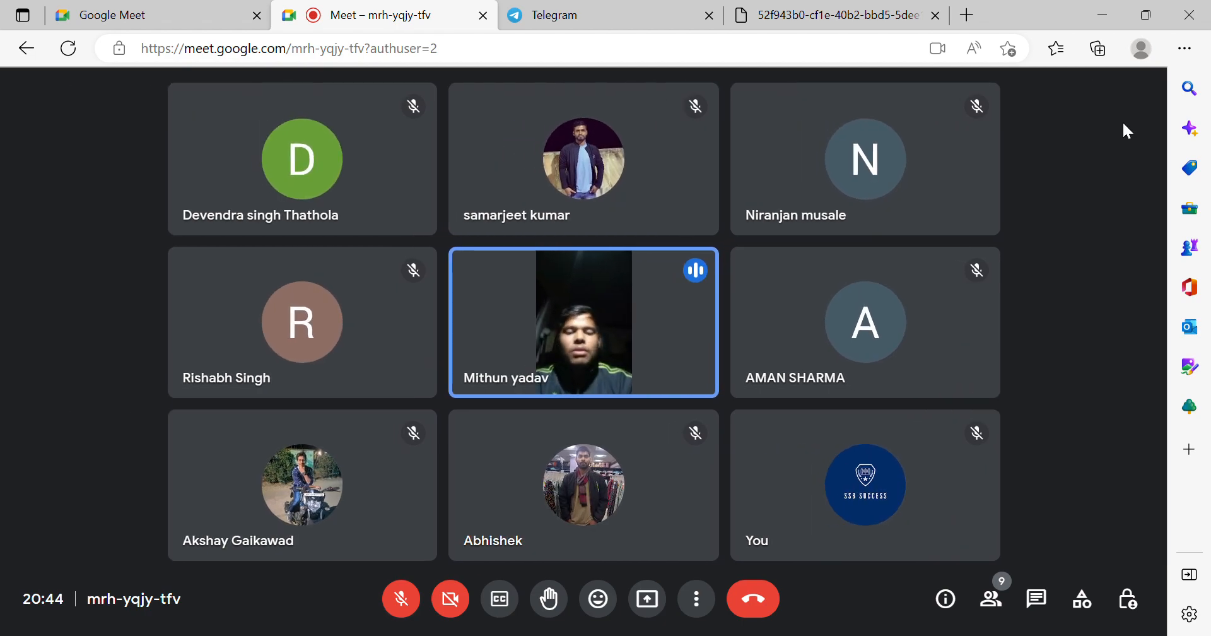